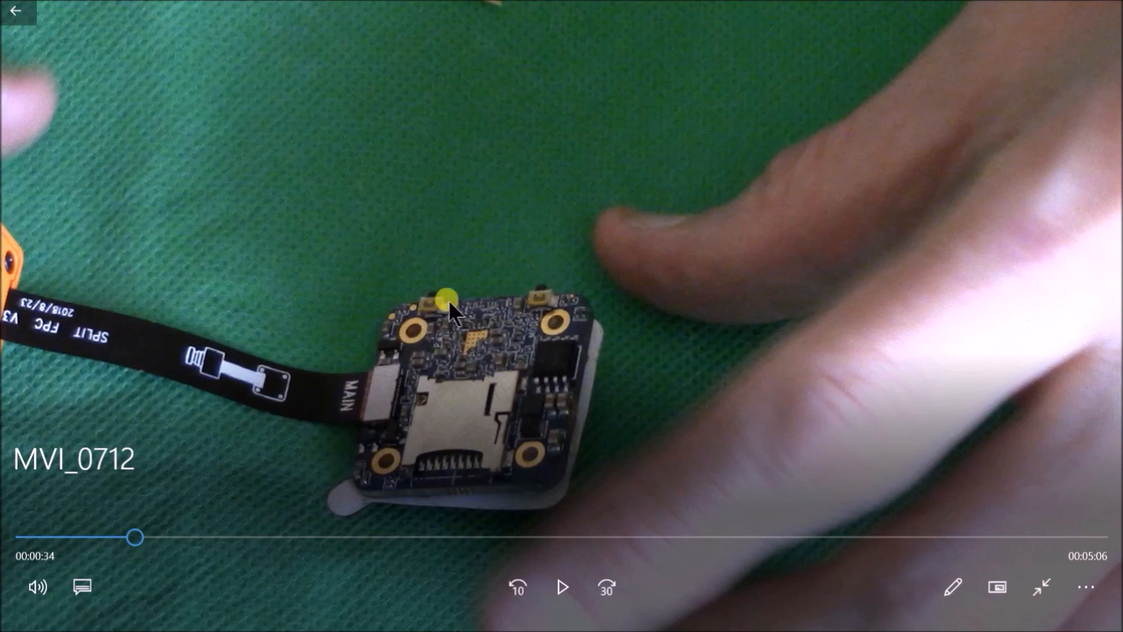
mouse_move(533, 368)
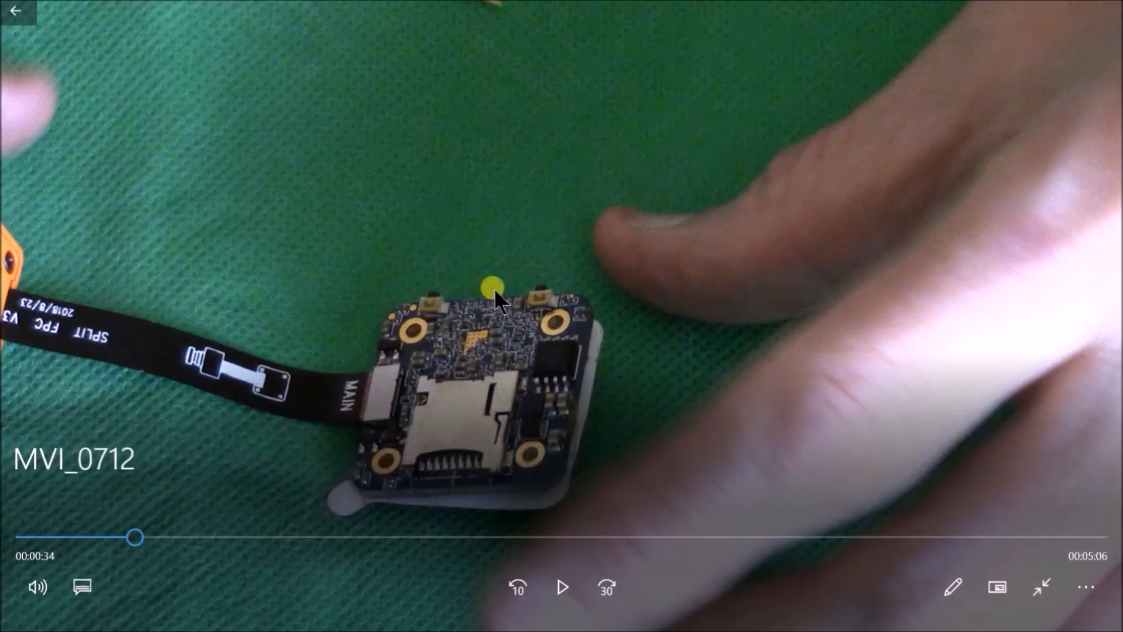
mouse_move(544, 301)
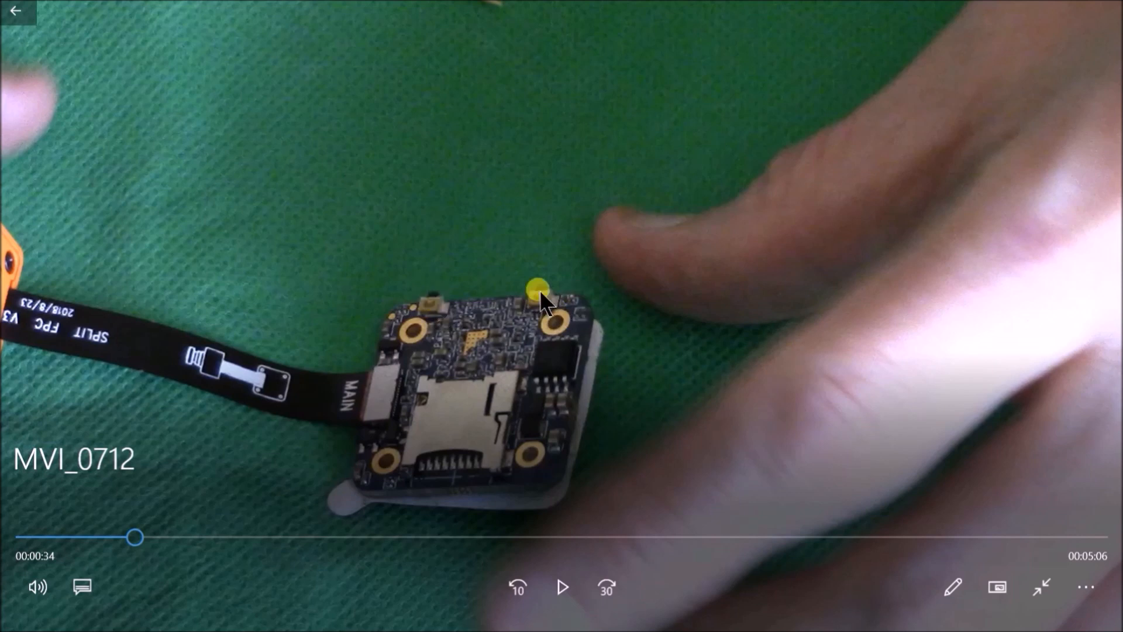